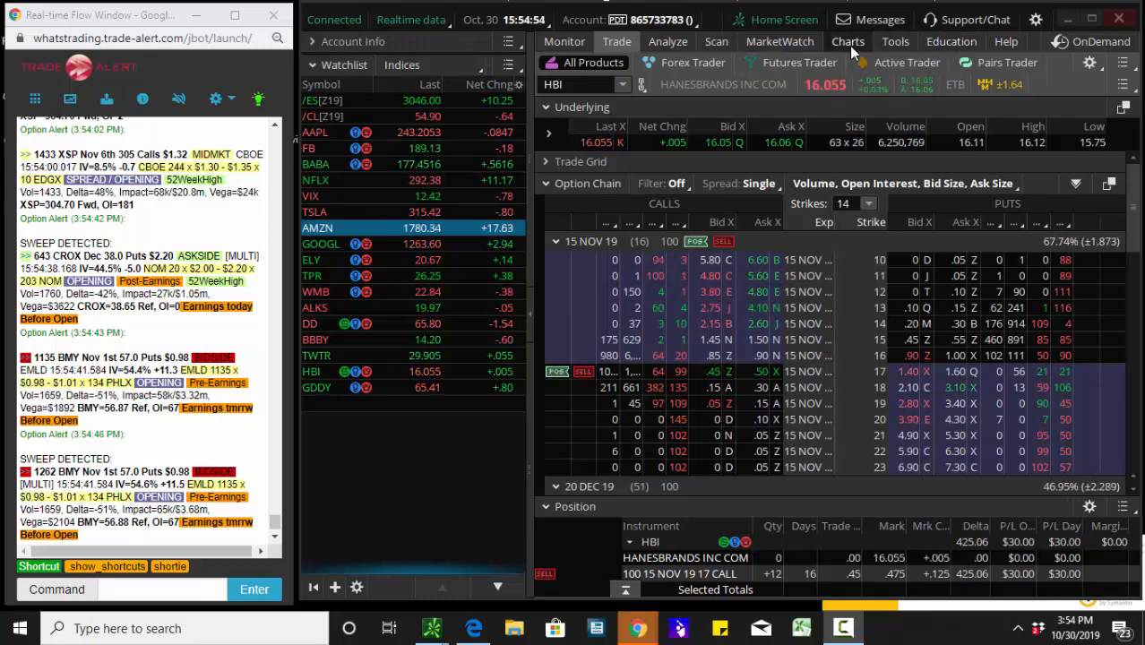
# - Switch from the HBI option chain to the Charts tab showing the AAPL 5-minute chart
pyautogui.click(848, 41)
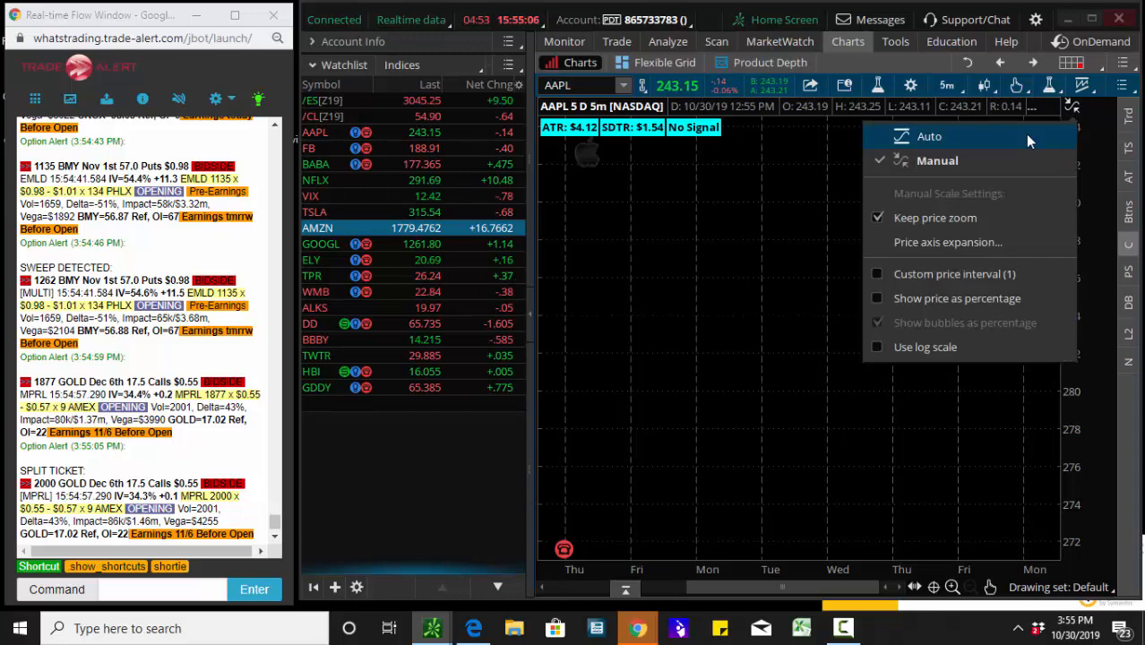
# - Set the AAPL chart's price scale to Auto so candles and cloud fill the view
pyautogui.click(929, 136)
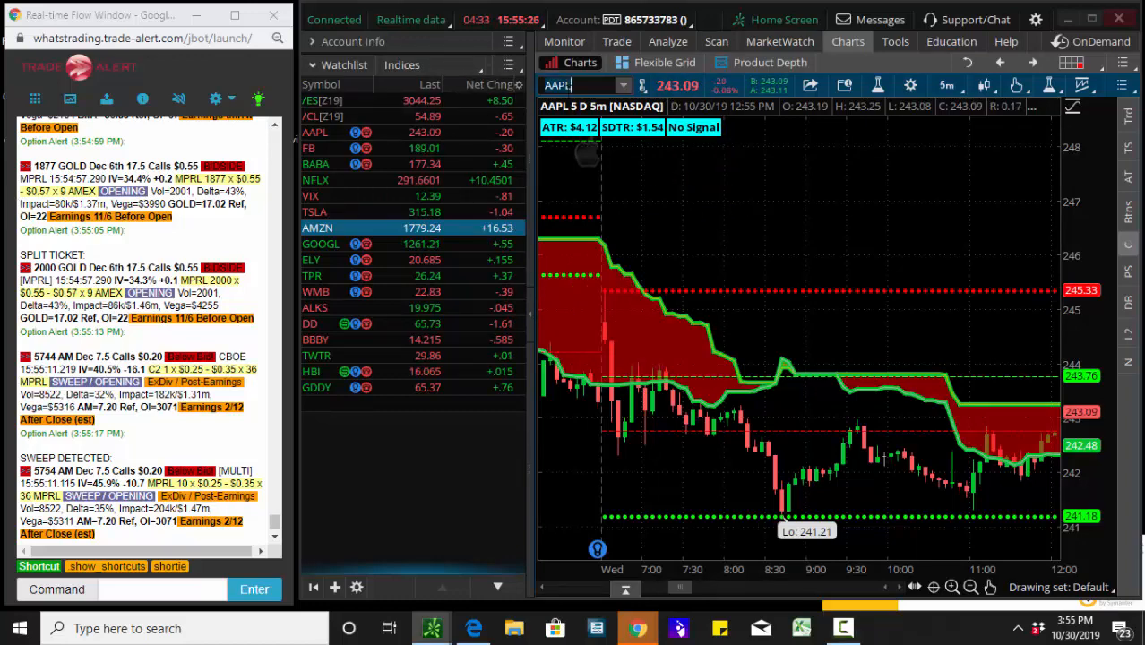
# - Load AMZN from the watchlist, then enter BABA in the chart symbol box
pyautogui.click(317, 228)
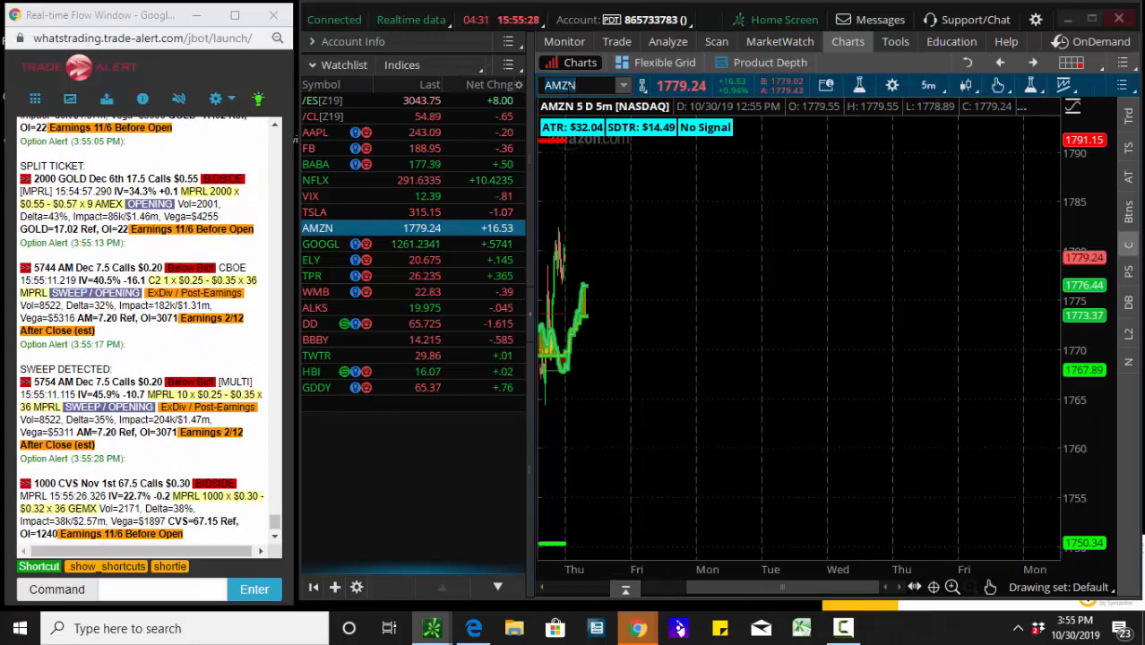
pyautogui.write('BABAB')
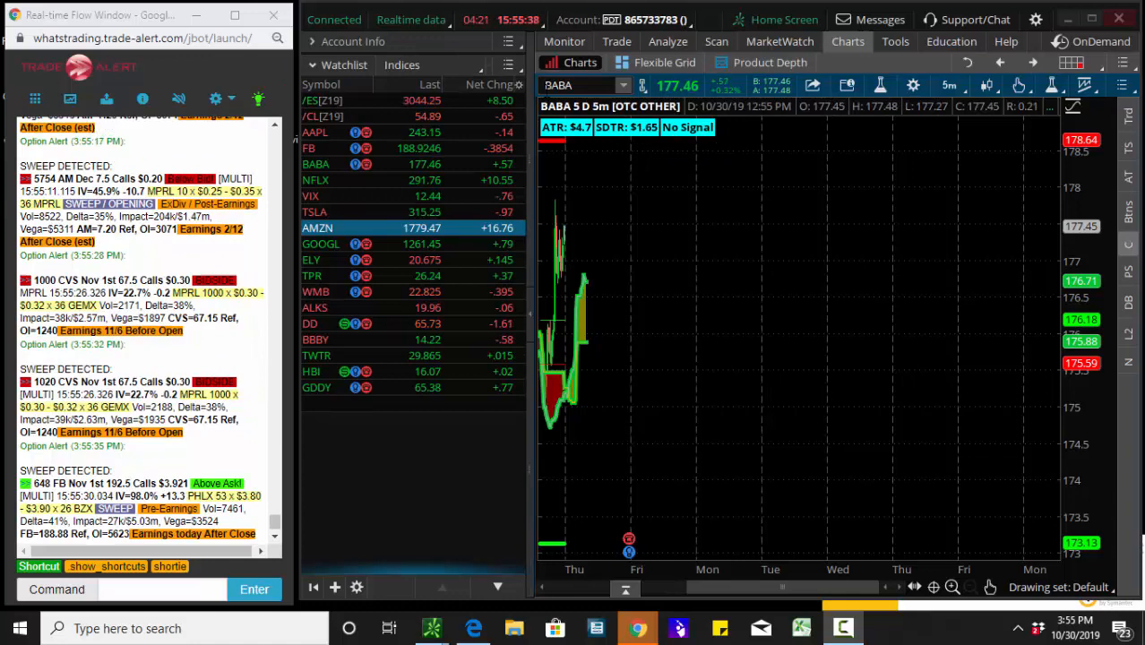
# - Select NFLX in the watchlist to show its Buy at $285.99 signal
pyautogui.click(308, 148)
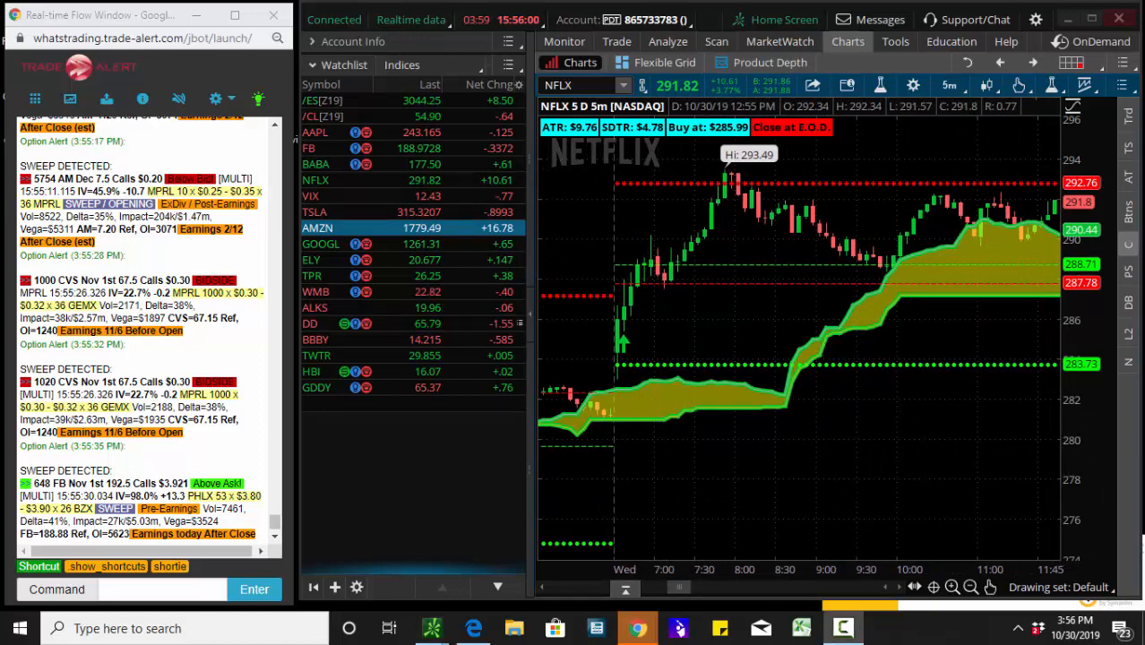
pyautogui.moveTo(641, 322)
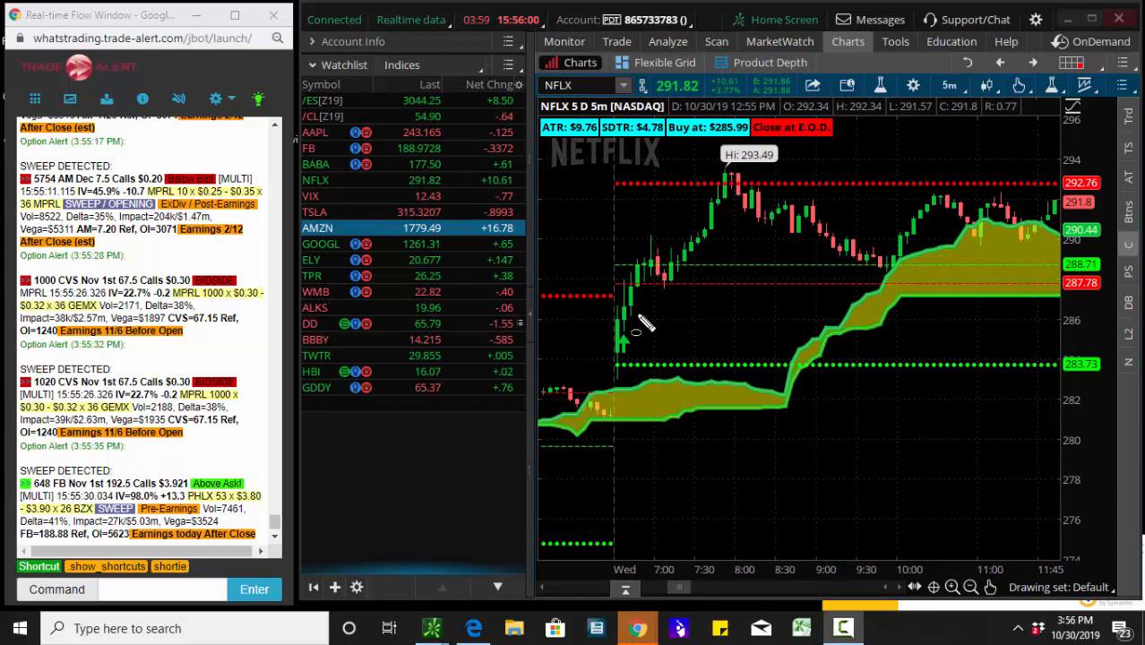